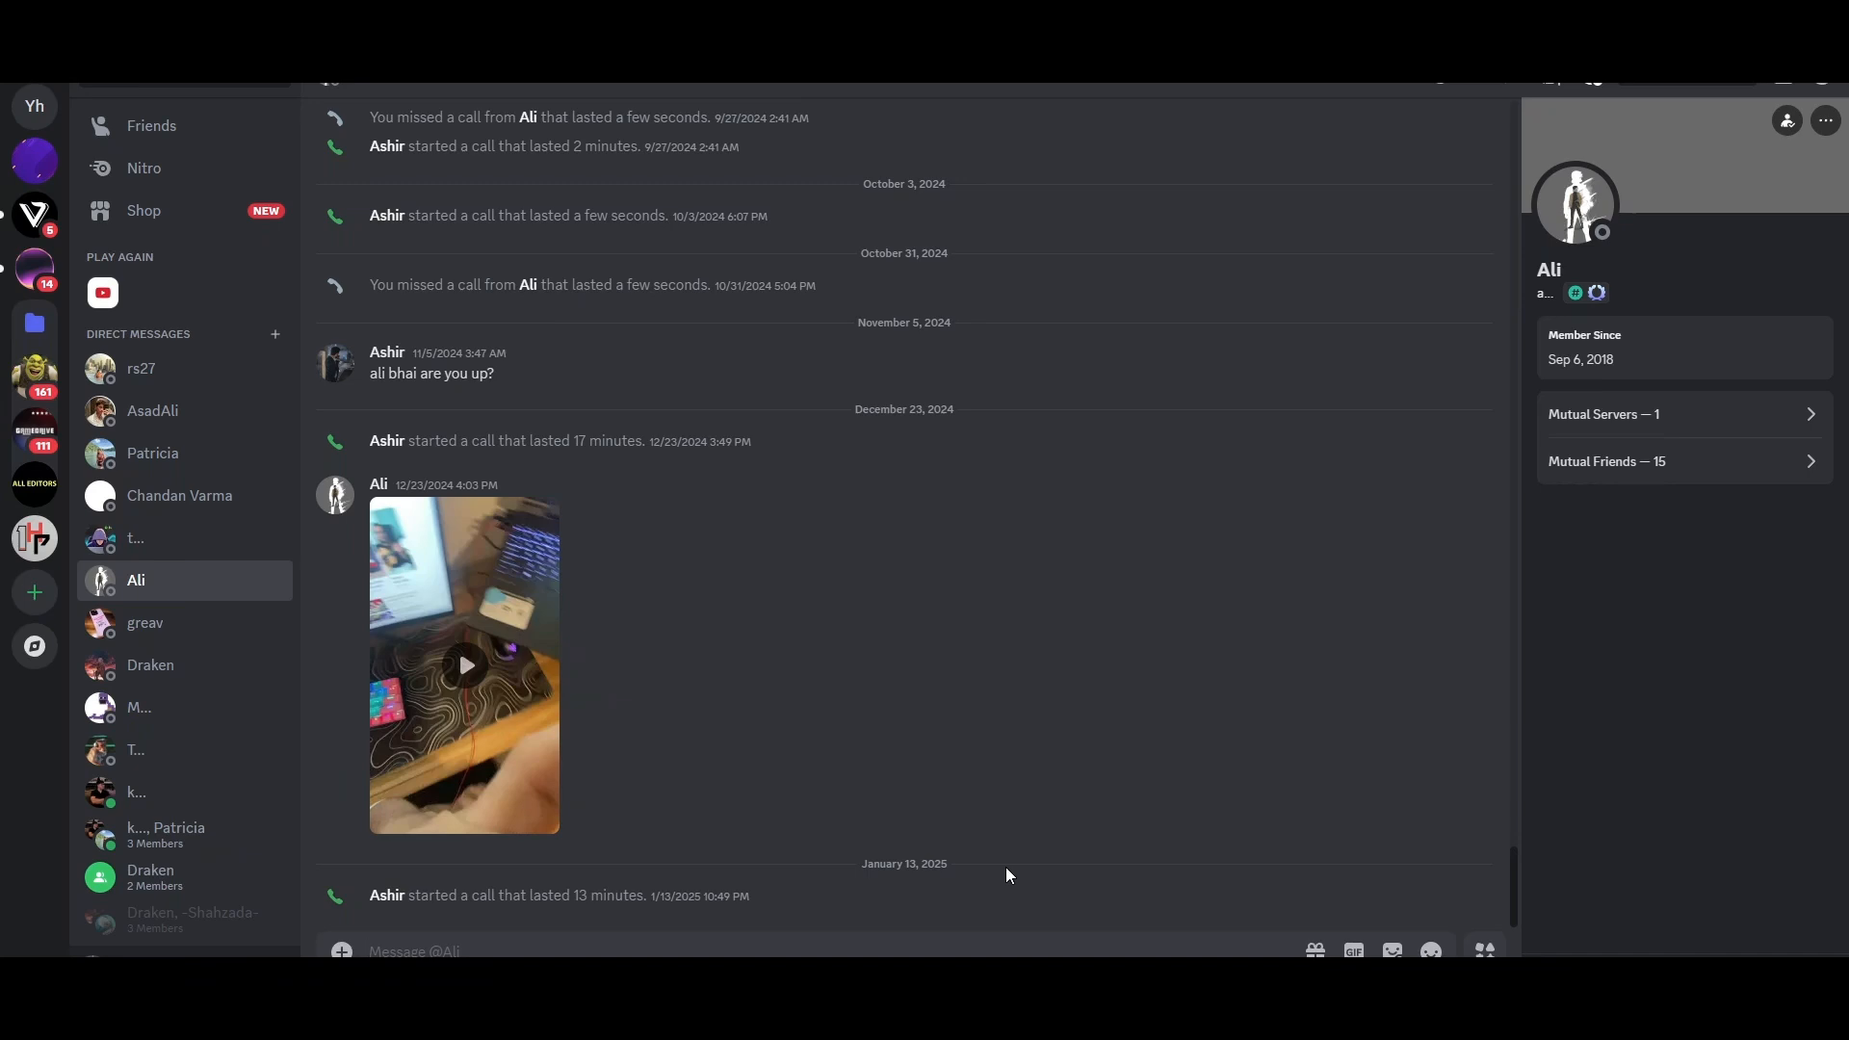
Click into the message box of Ali's direct message to start attaching a video
left_click(414, 951)
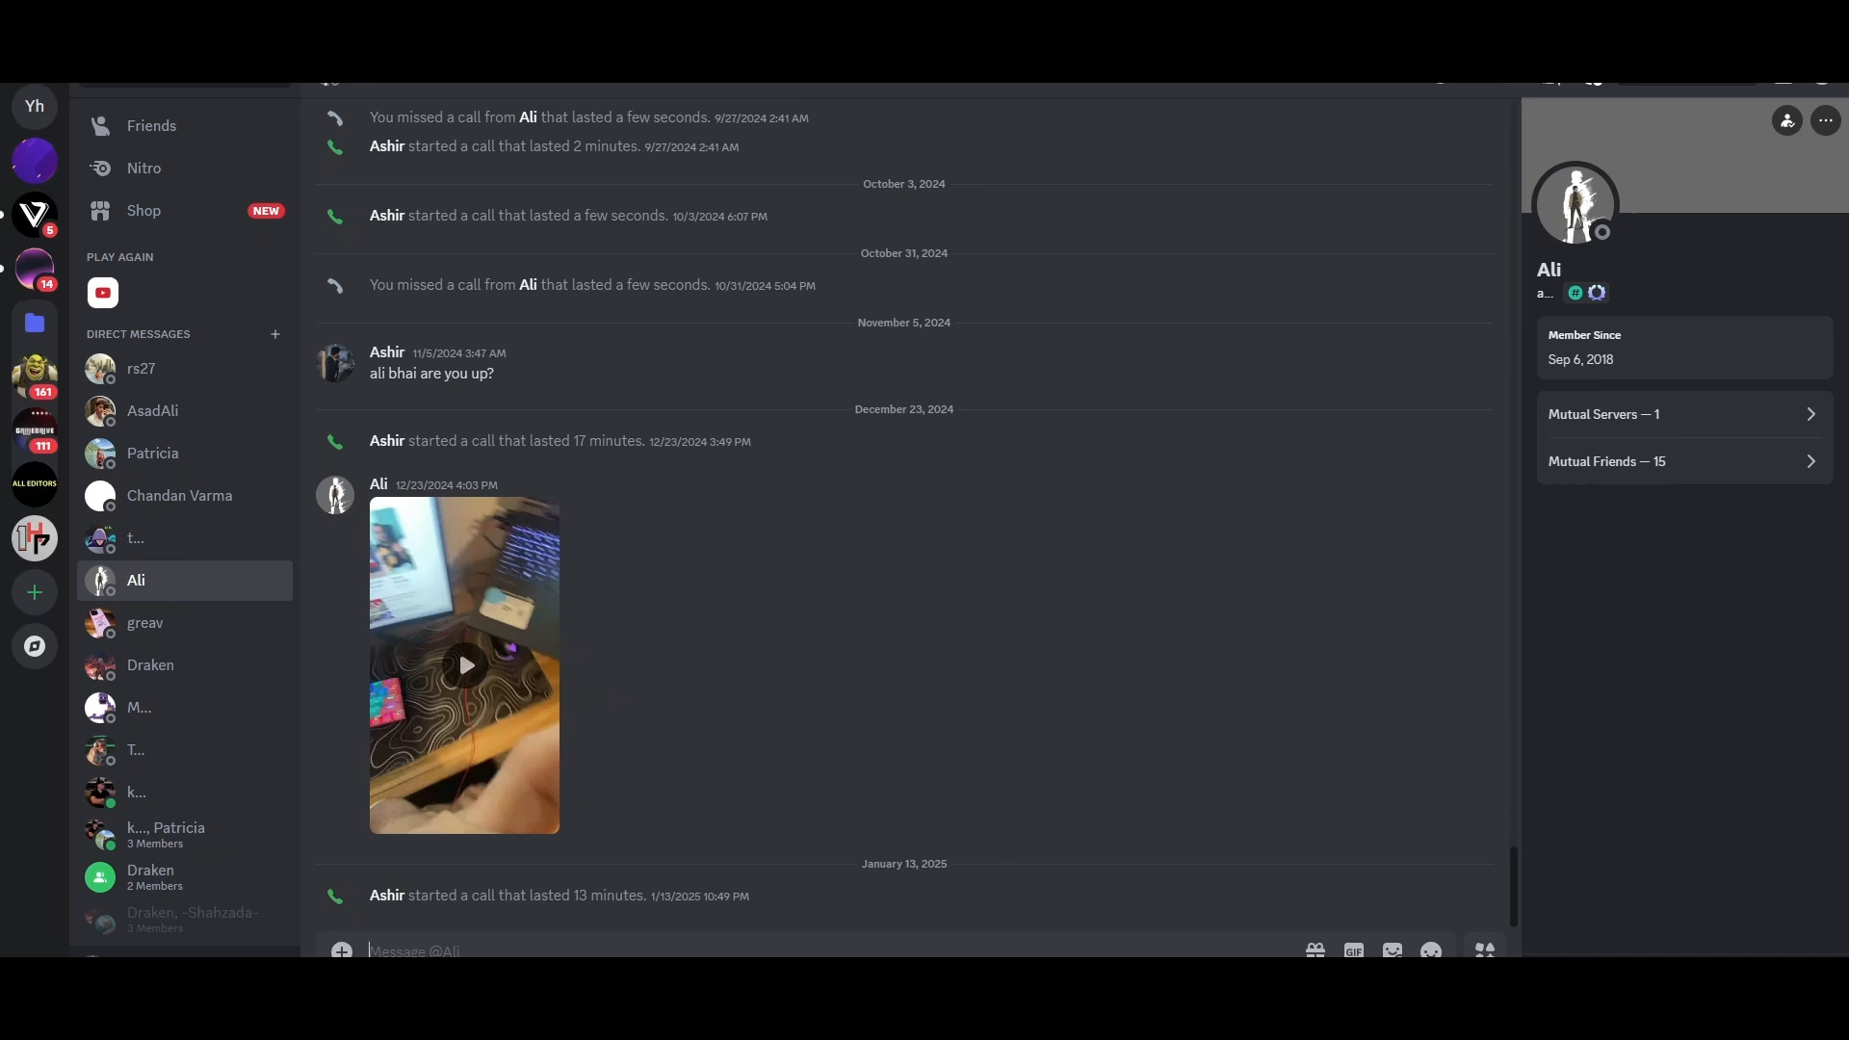
mouse_move(396, 718)
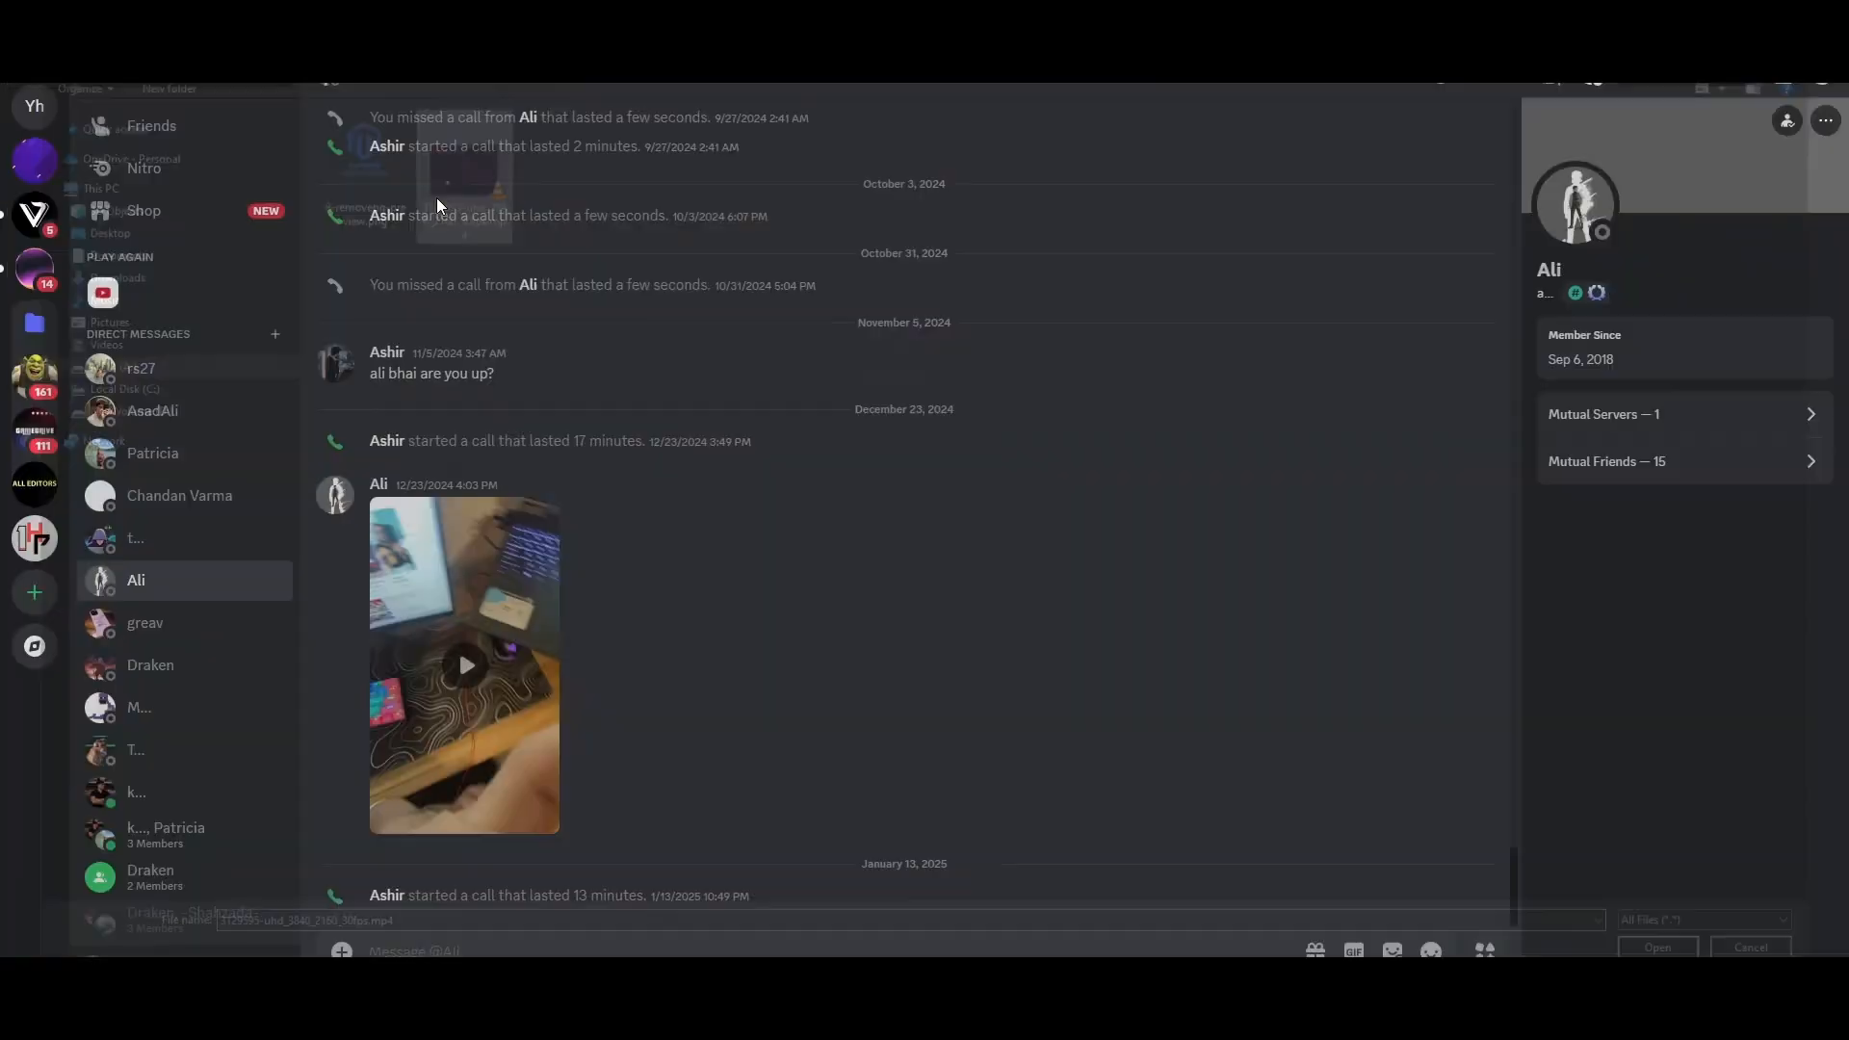
Attach the chosen .mp4 video file to the message from the Open dialog
left_click(1656, 947)
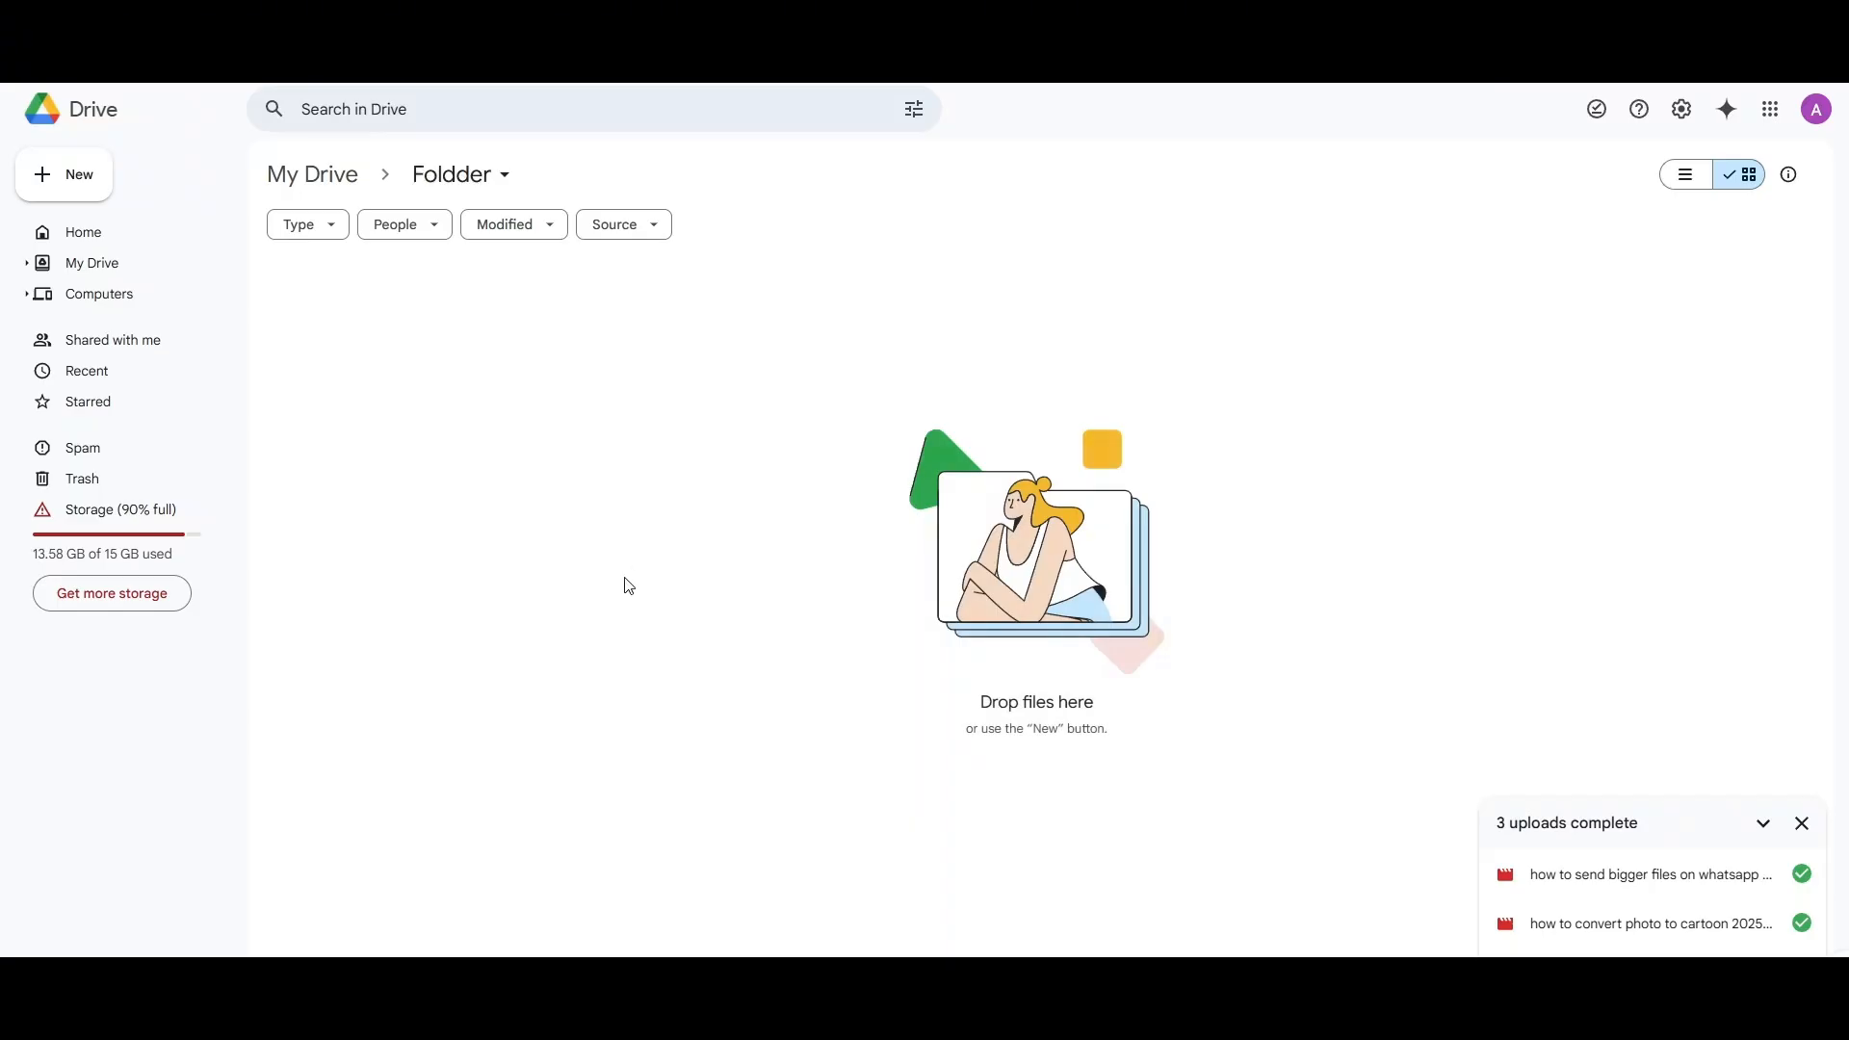
mouse_move(652, 571)
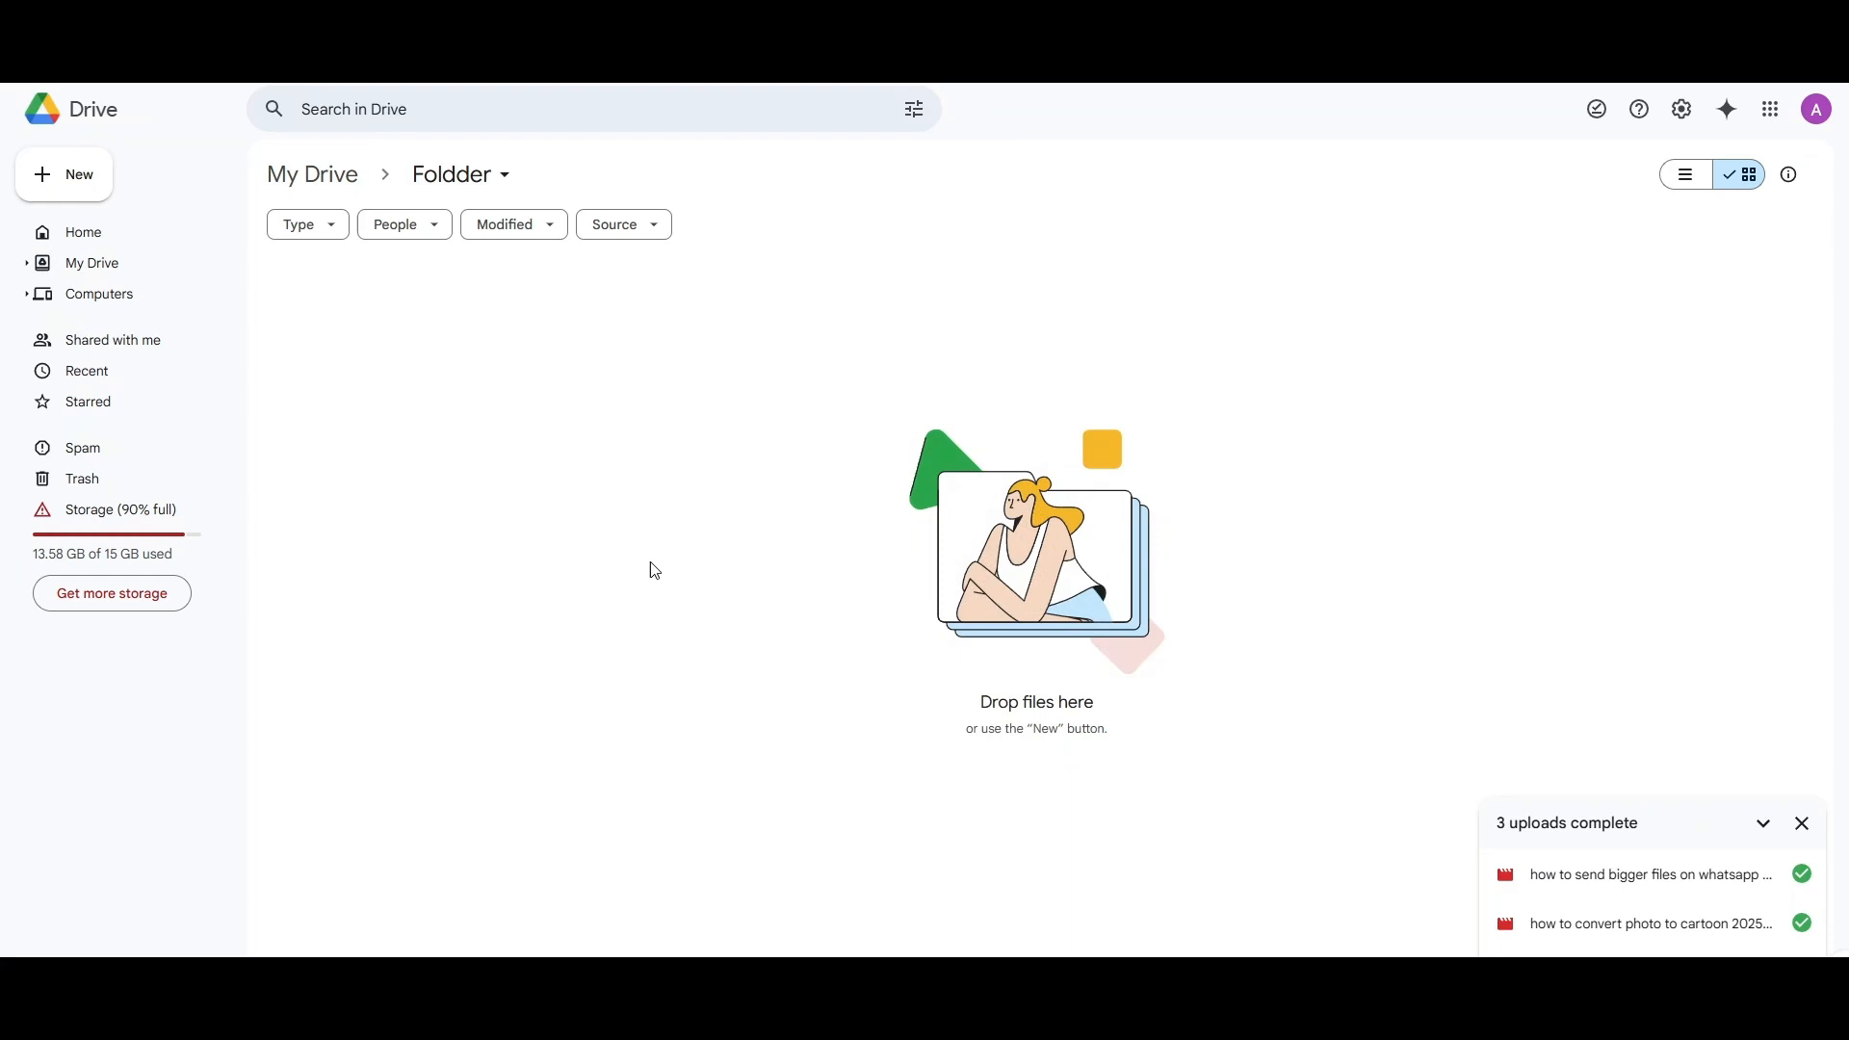
mouse_move(1817, 109)
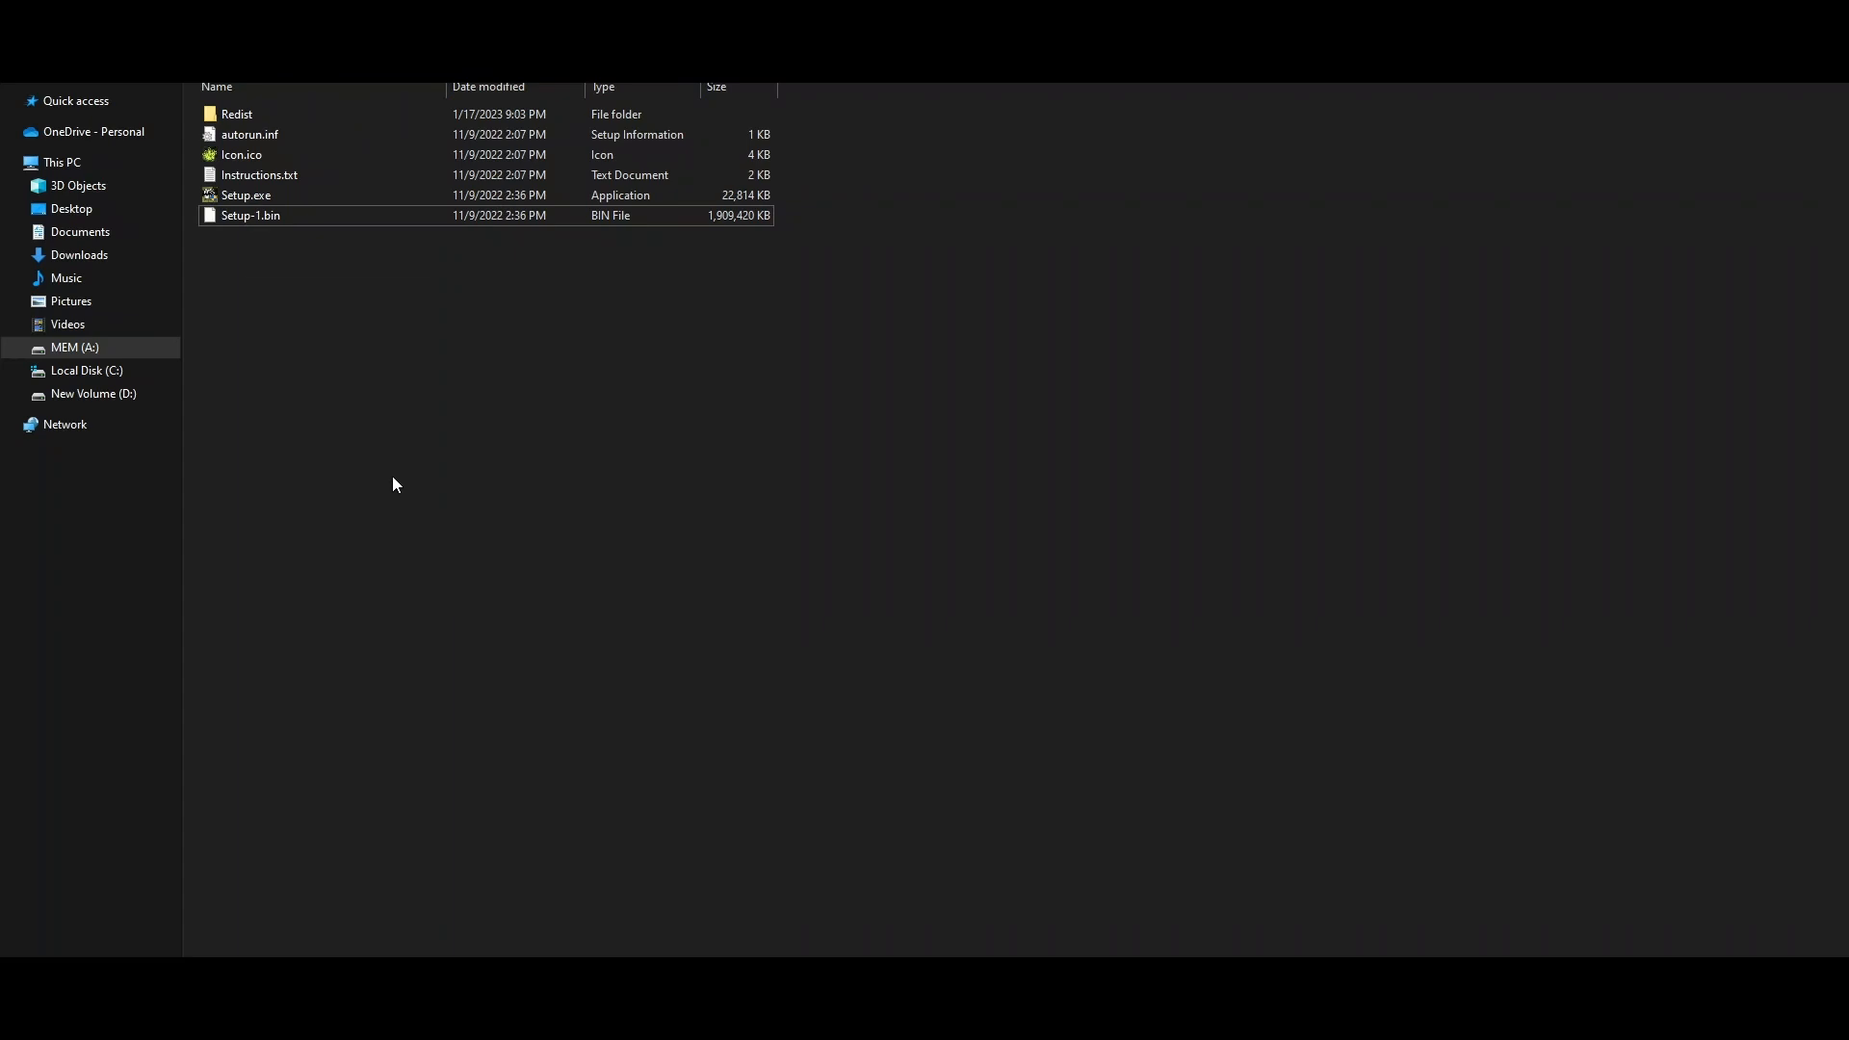
mouse_move(248, 216)
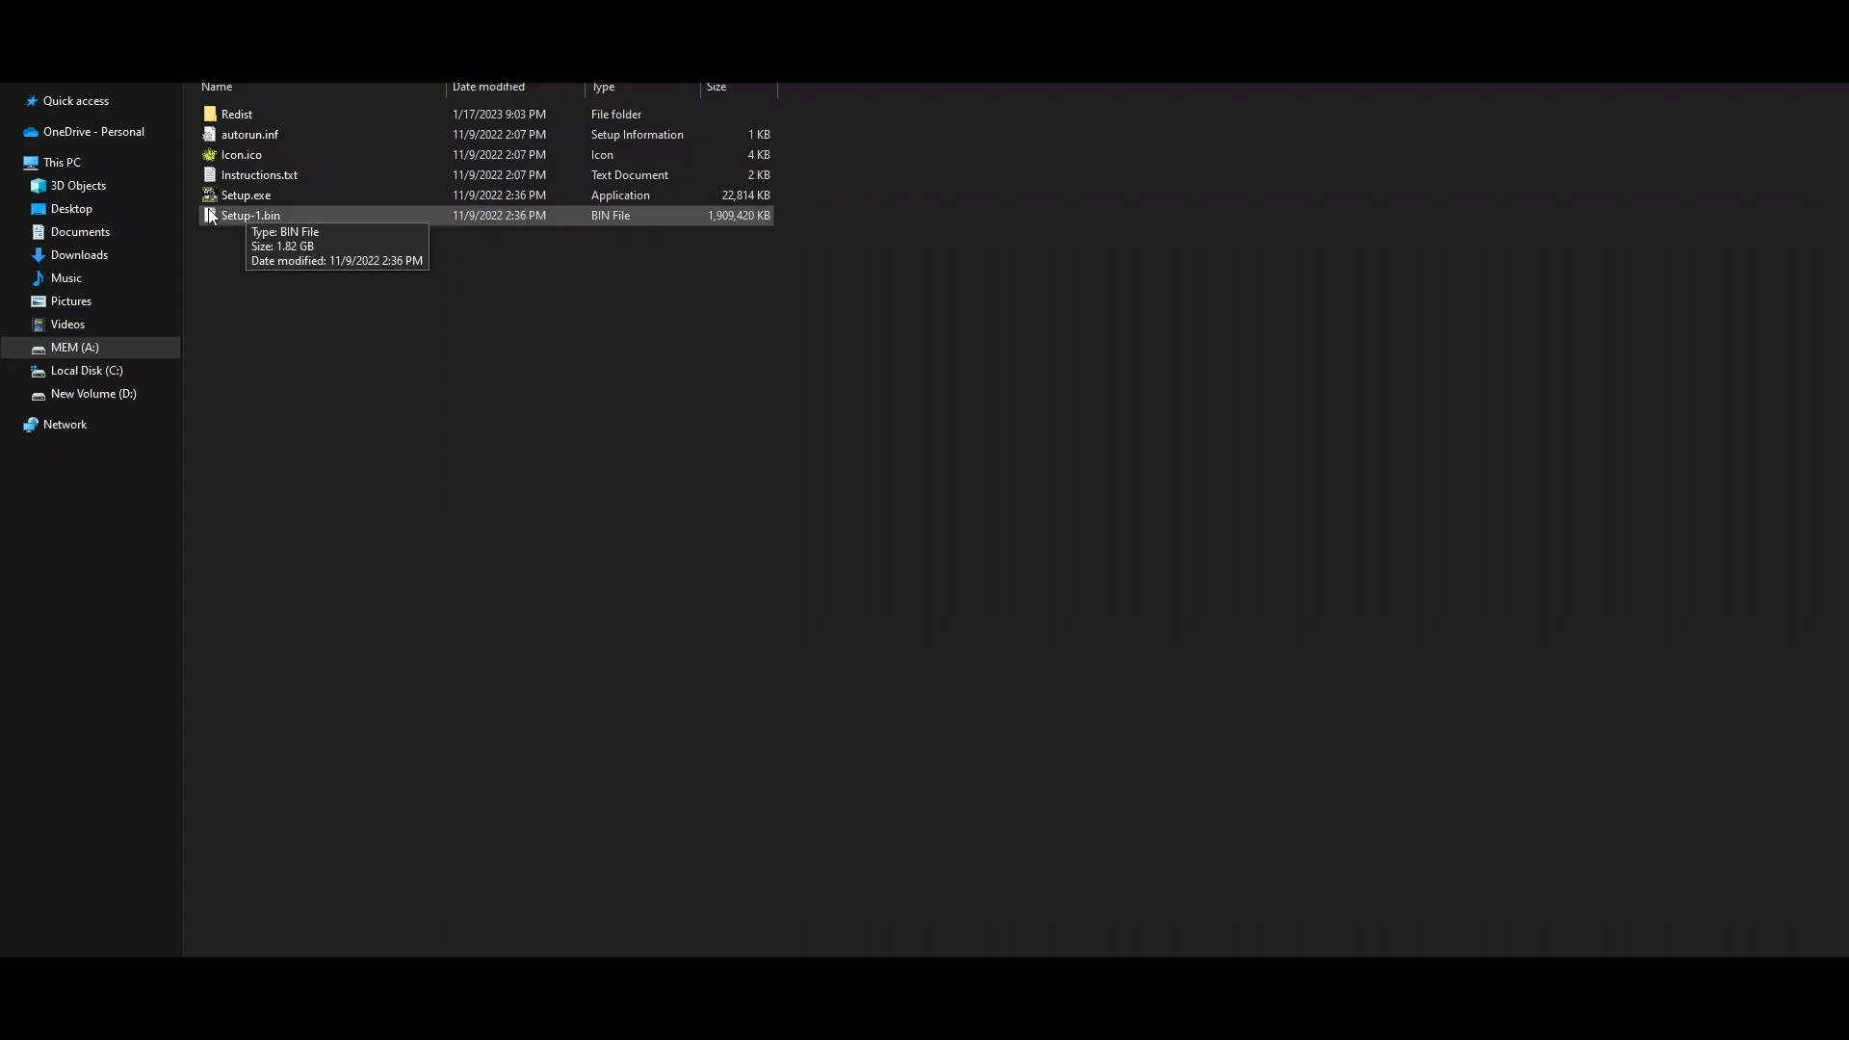
Add Setup-1.bin to an archive through its 'Add to archive...' context-menu command
right_click(251, 215)
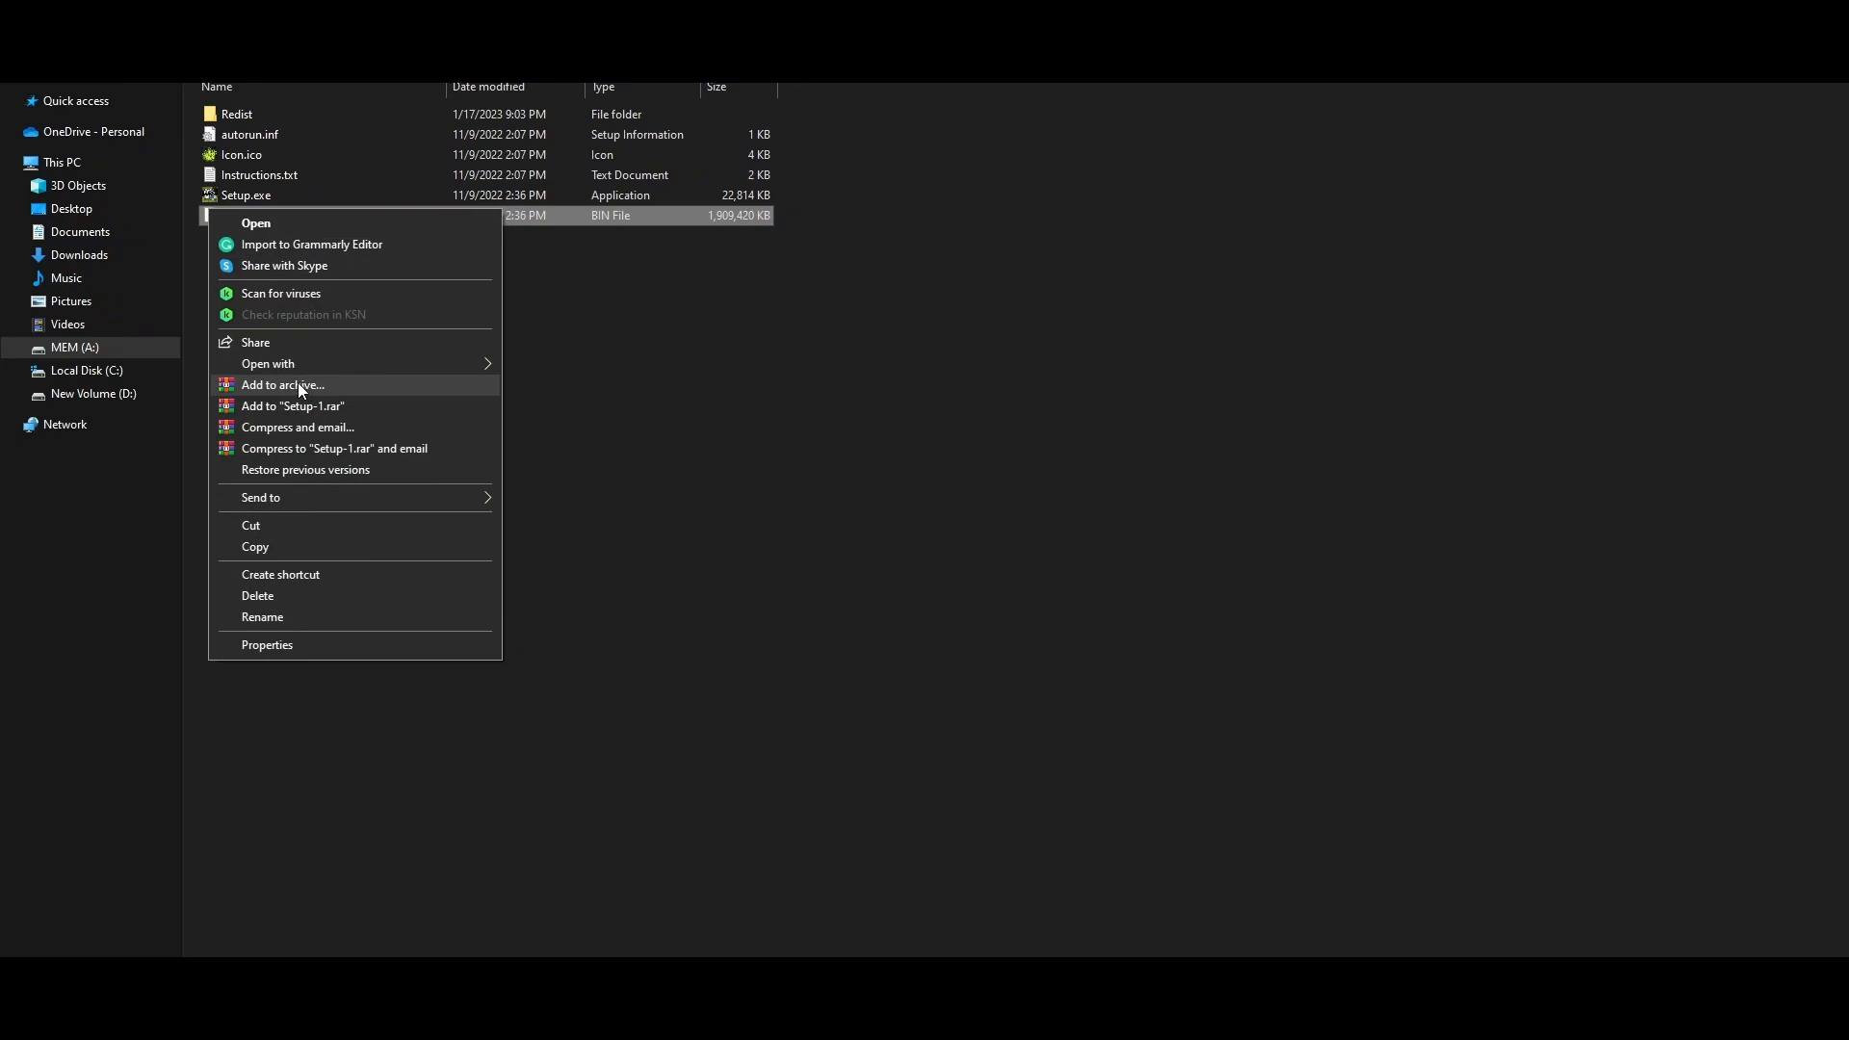
left_click(282, 384)
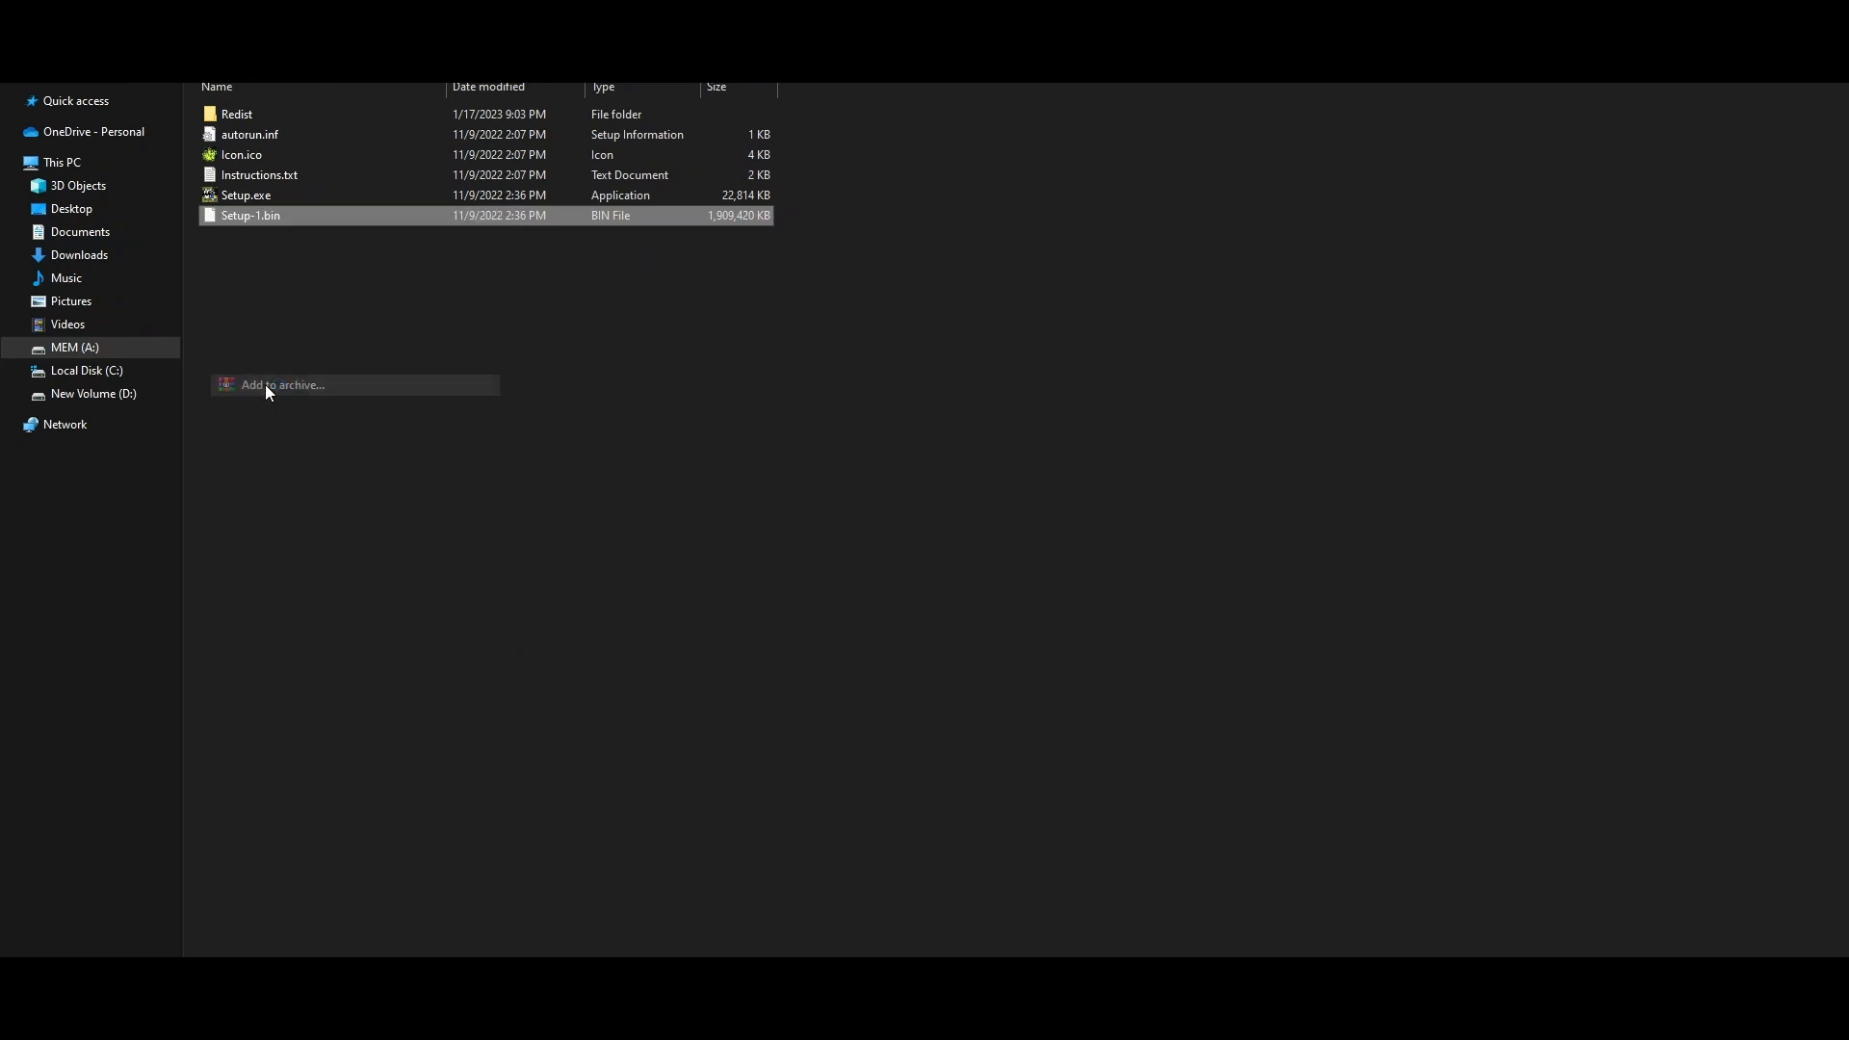
left_click(282, 385)
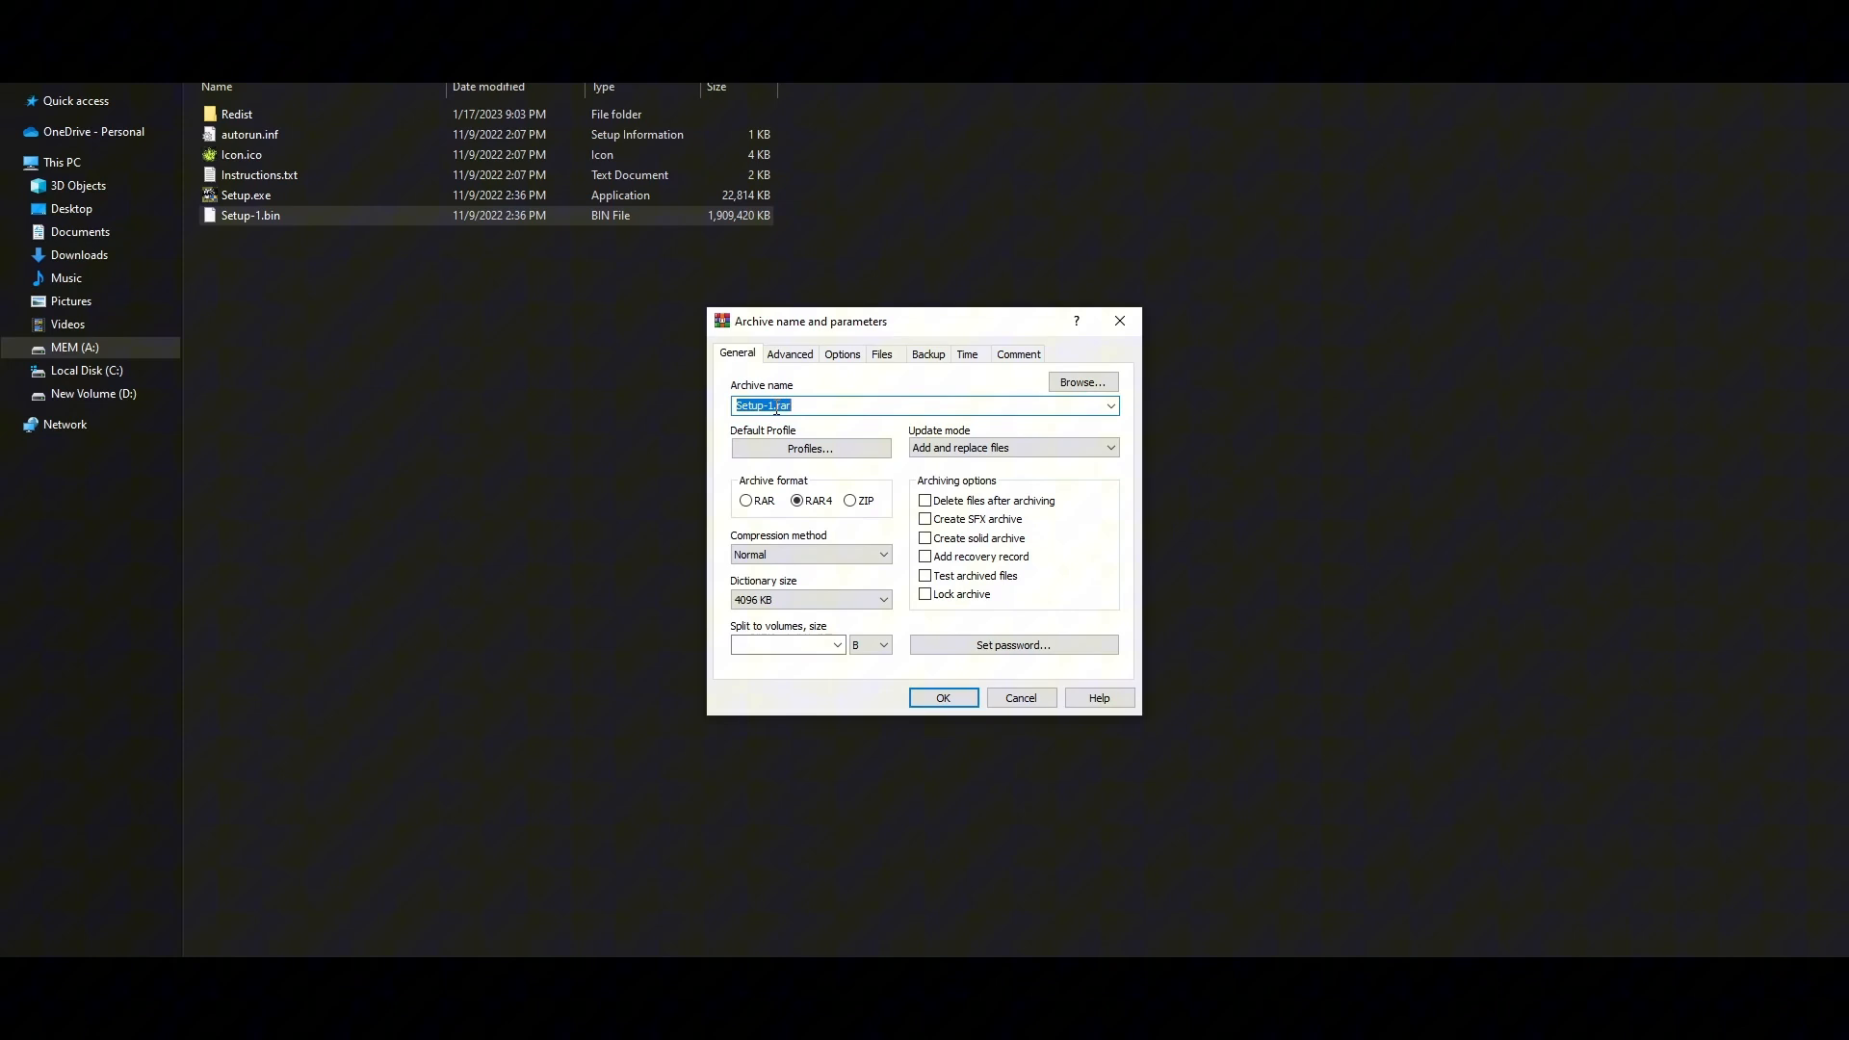
mouse_move(1079, 403)
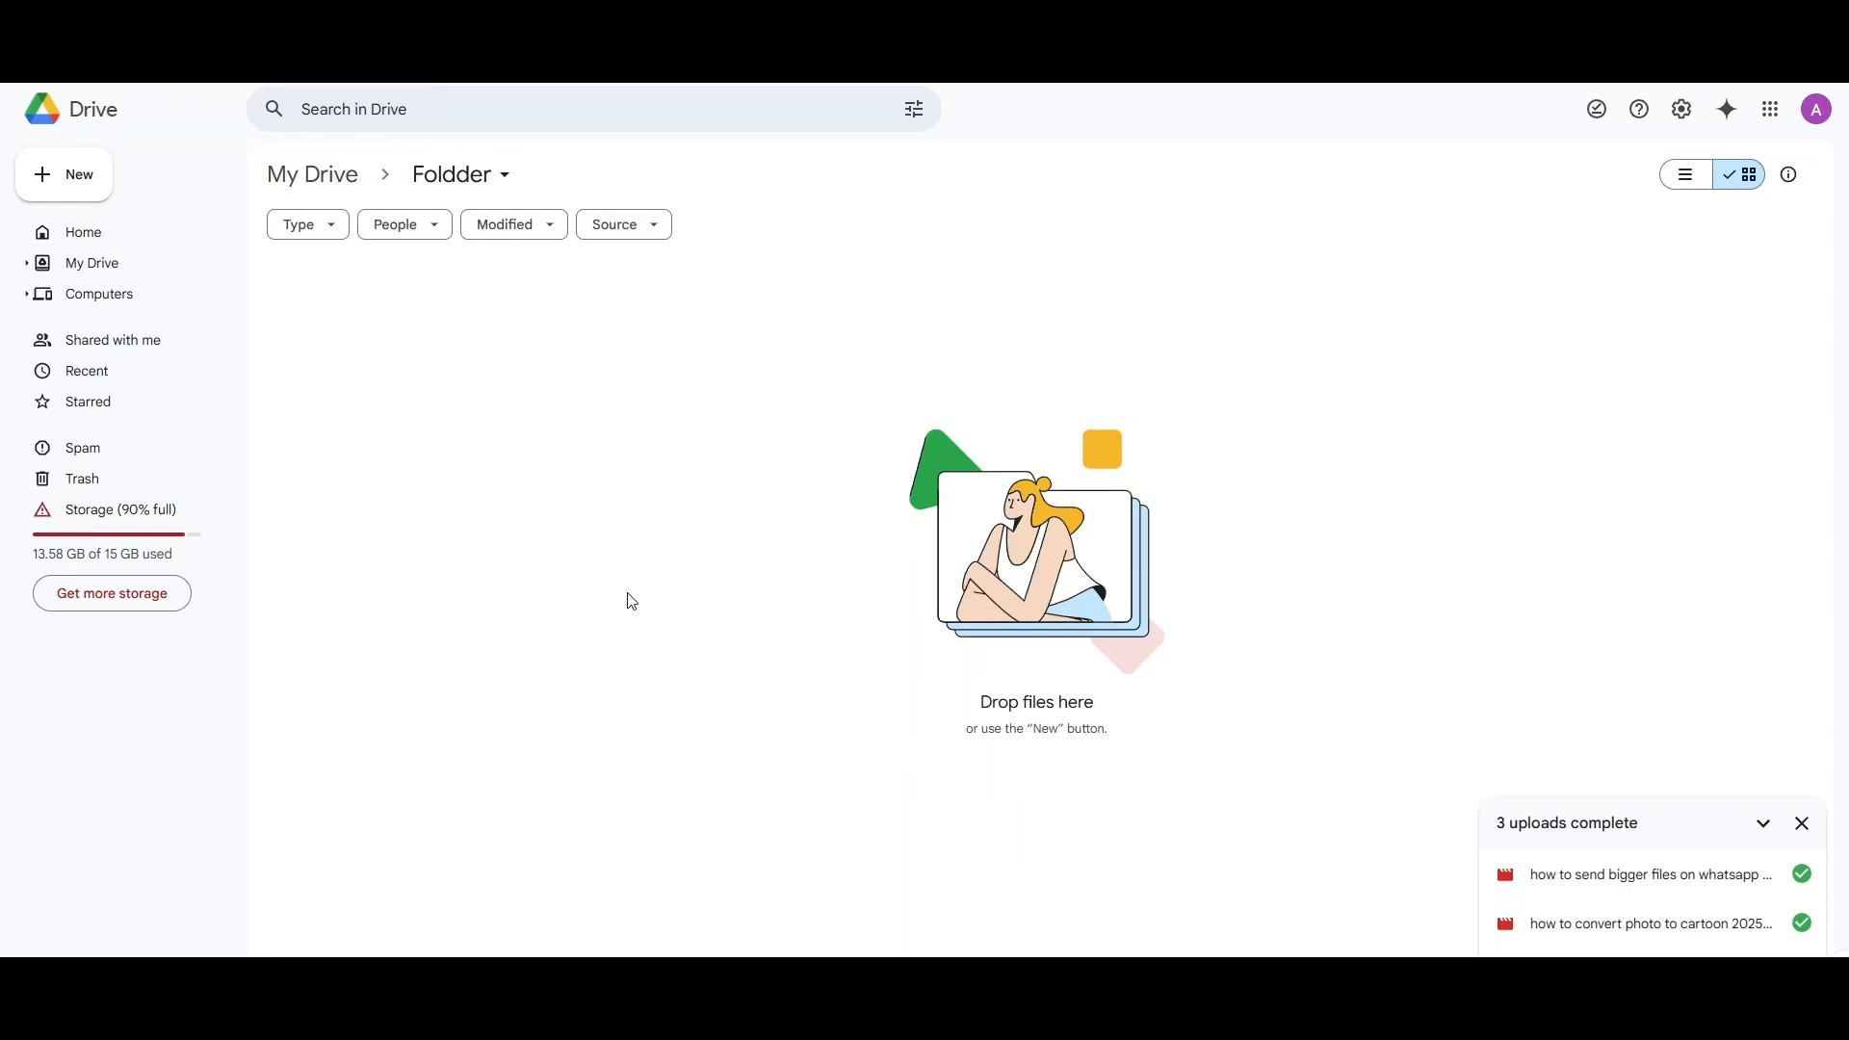
mouse_move(1801, 874)
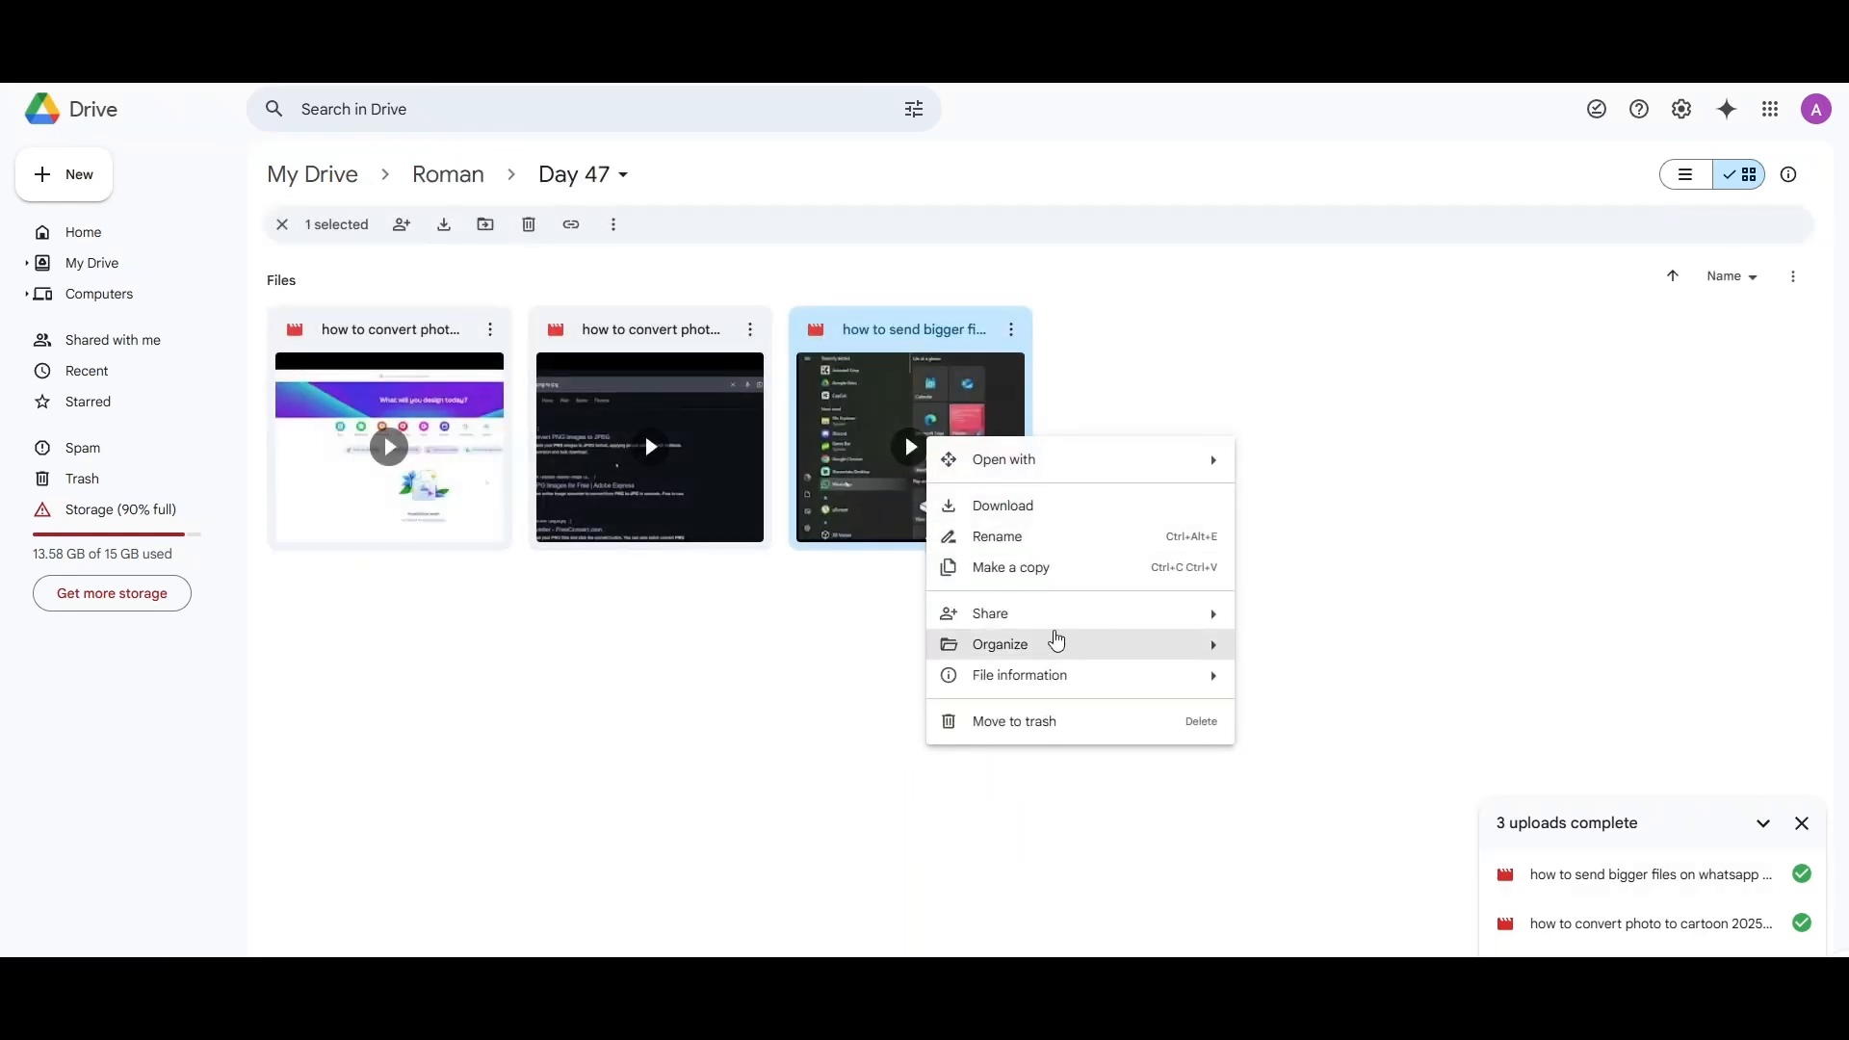
Copy the share link for the 'how to send bigger files' video in Day 47
left_click(569, 225)
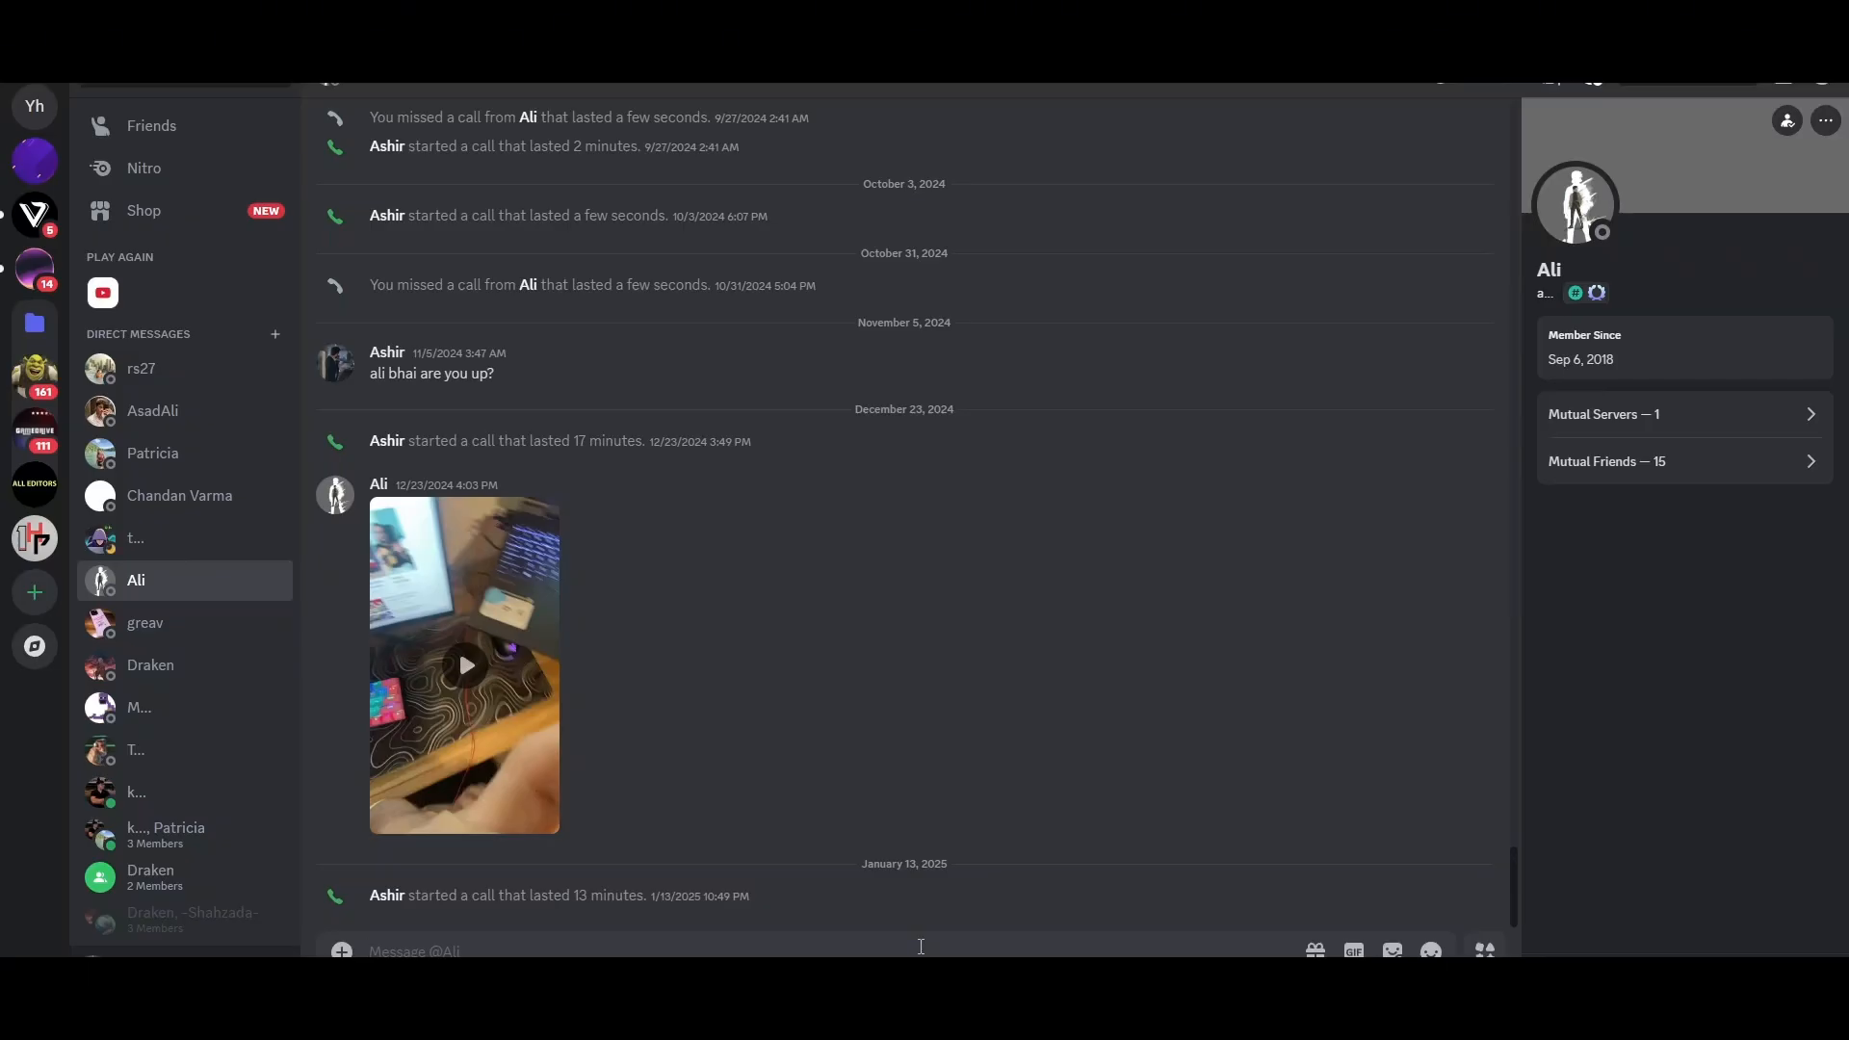
Paste the drive.google.com share link for the video into Ali's message box
type("https://drive.google.com/file/d/1zXRnT-HE66BReKotiqzkMbTzpvimT3aX/view?usp=drive_link")
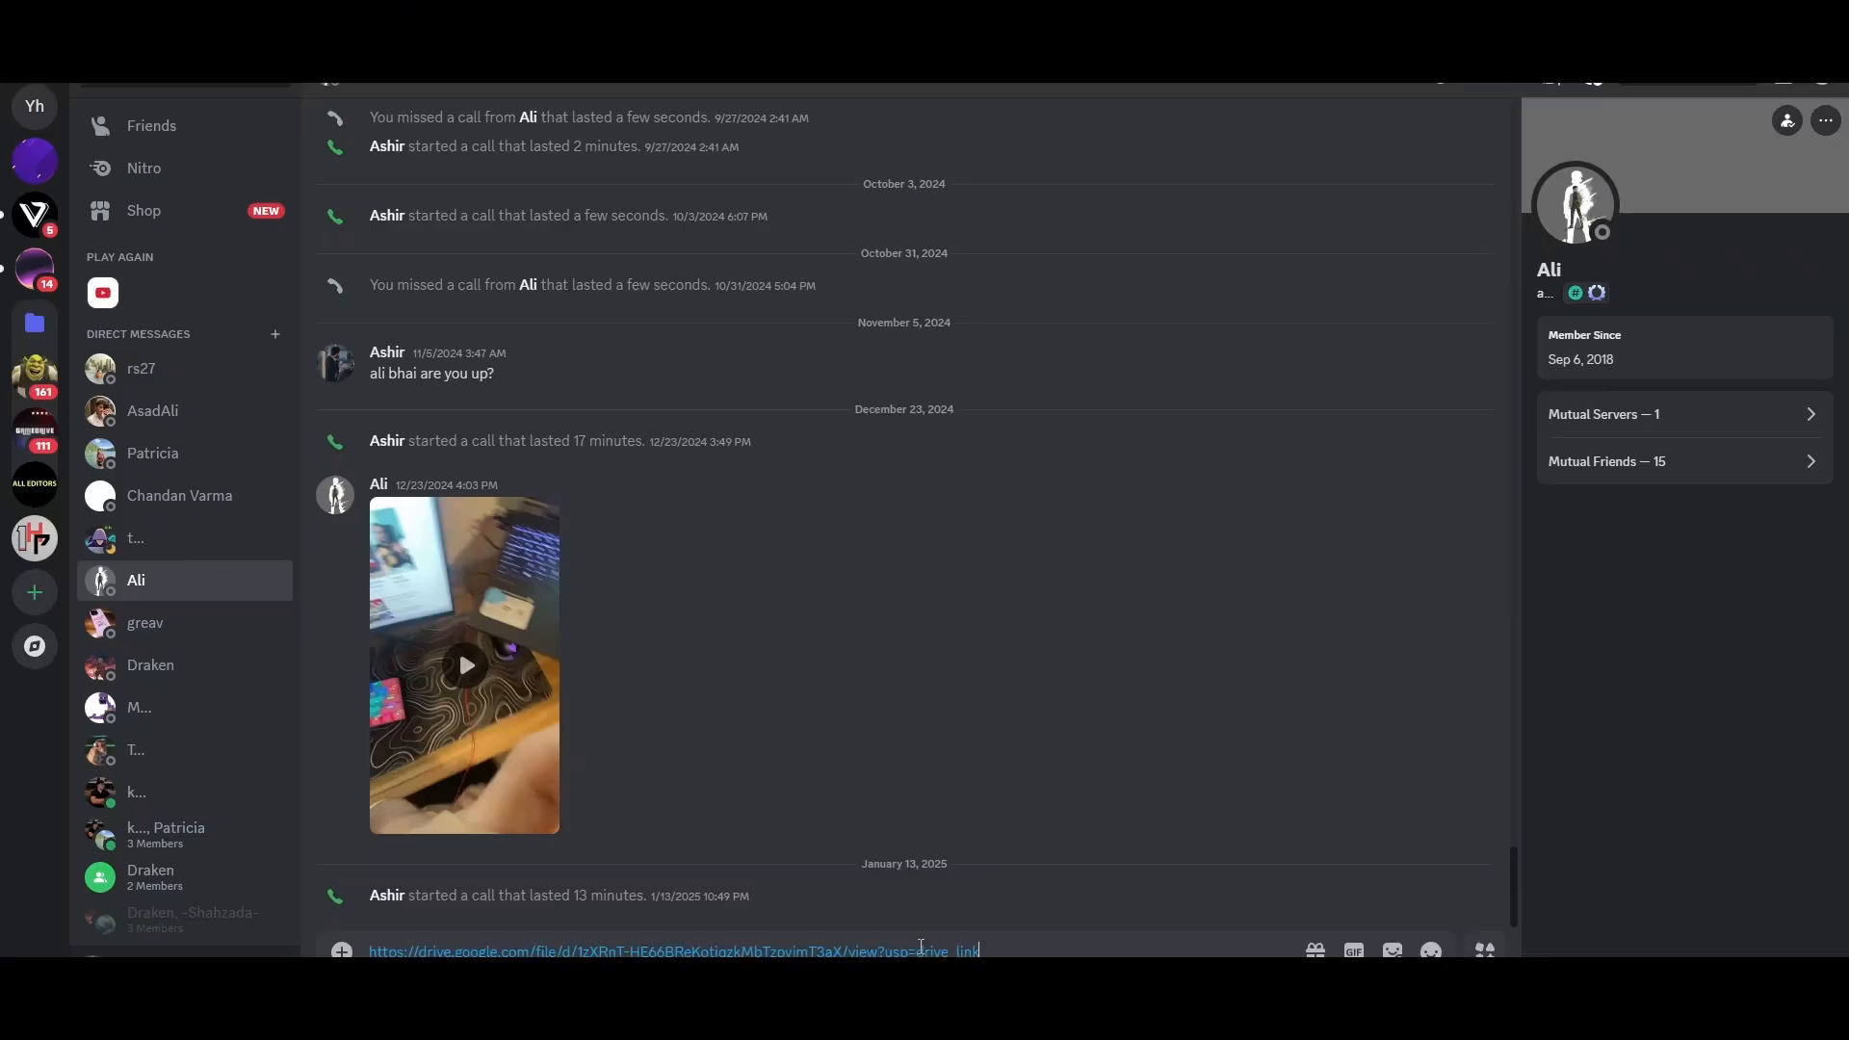